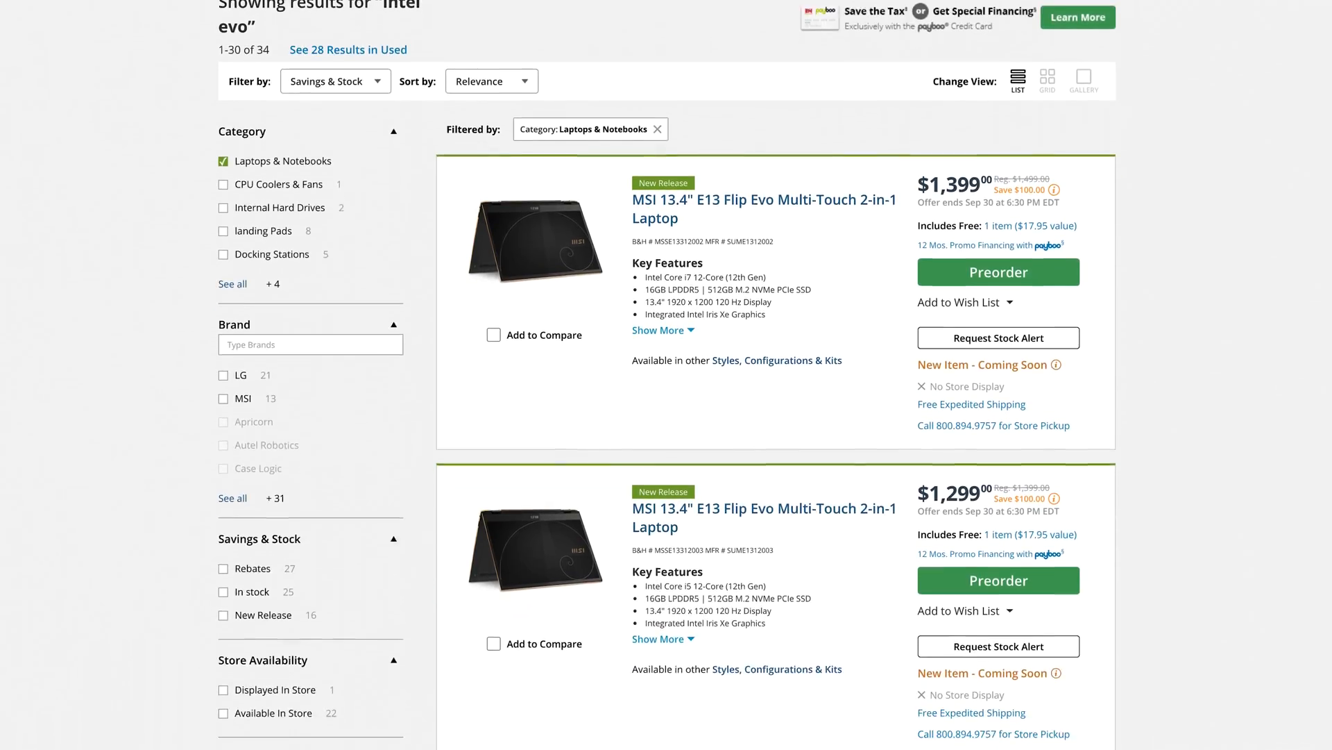
scroll("down", 3)
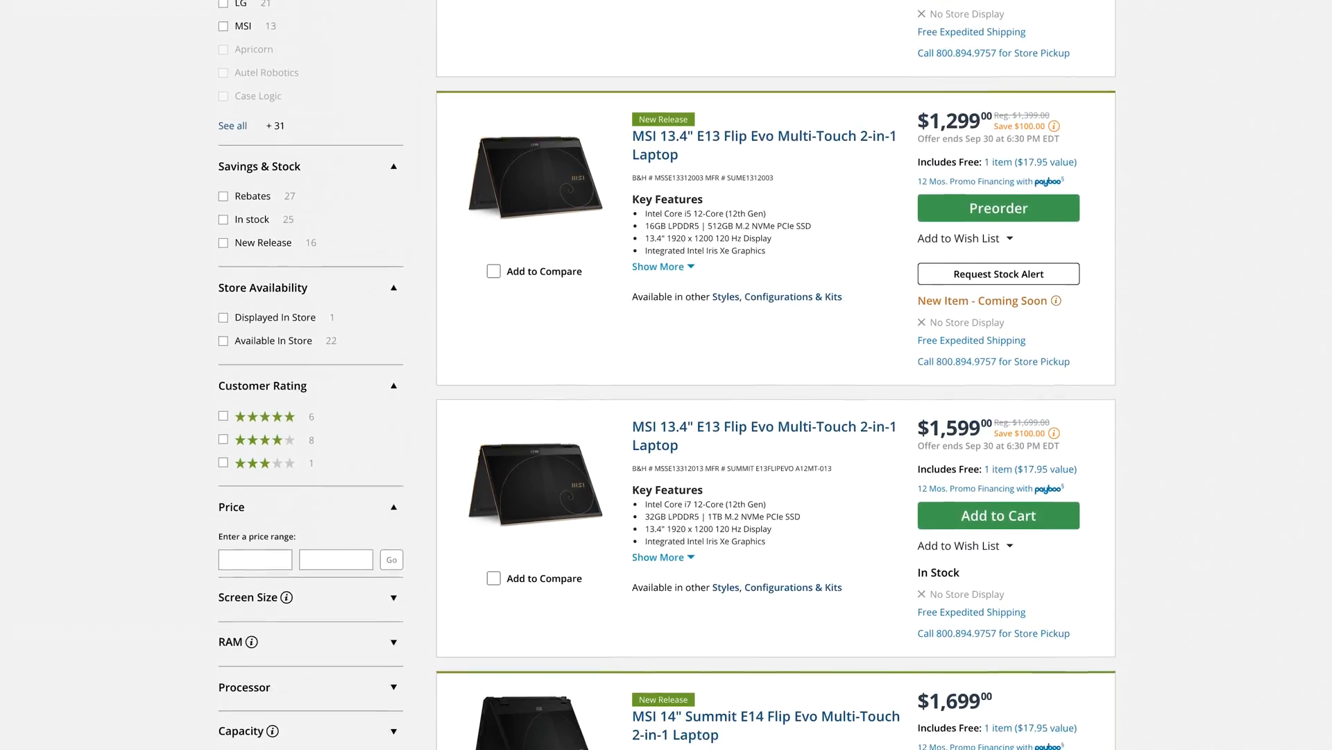
scroll("down", 3)
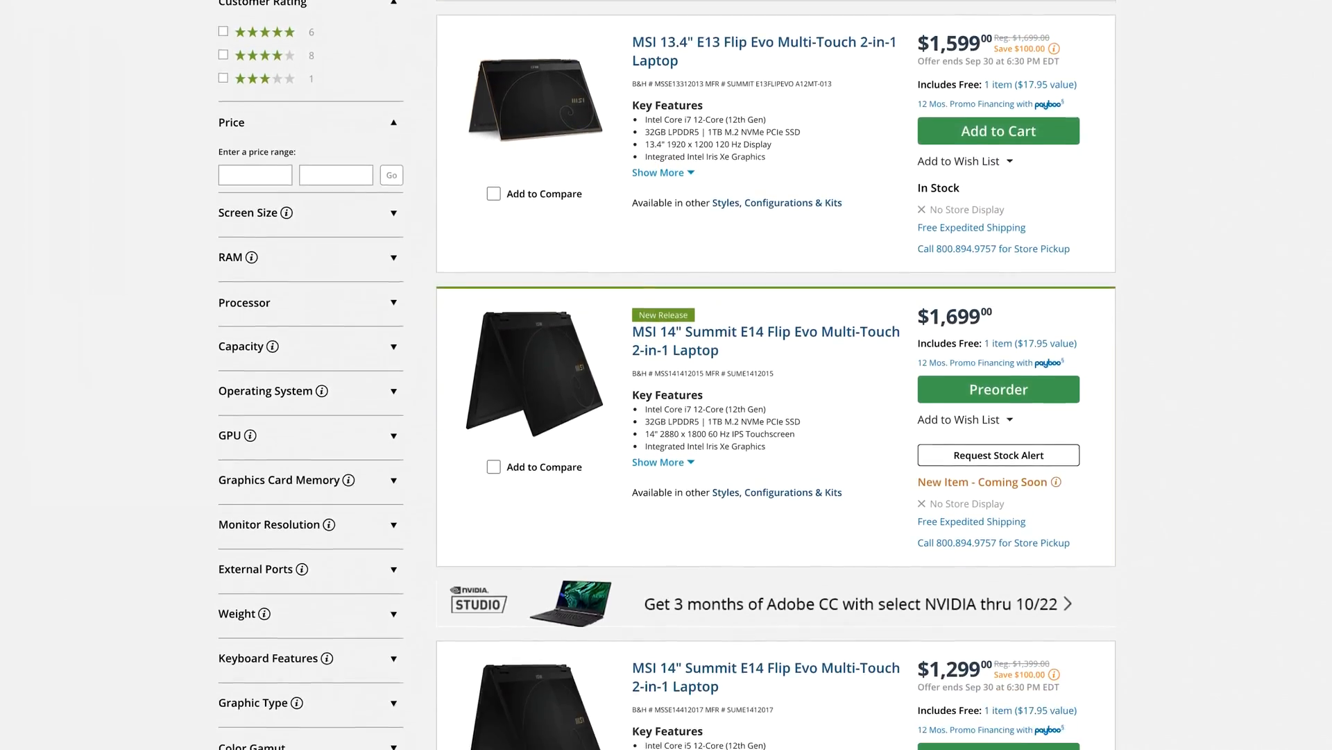